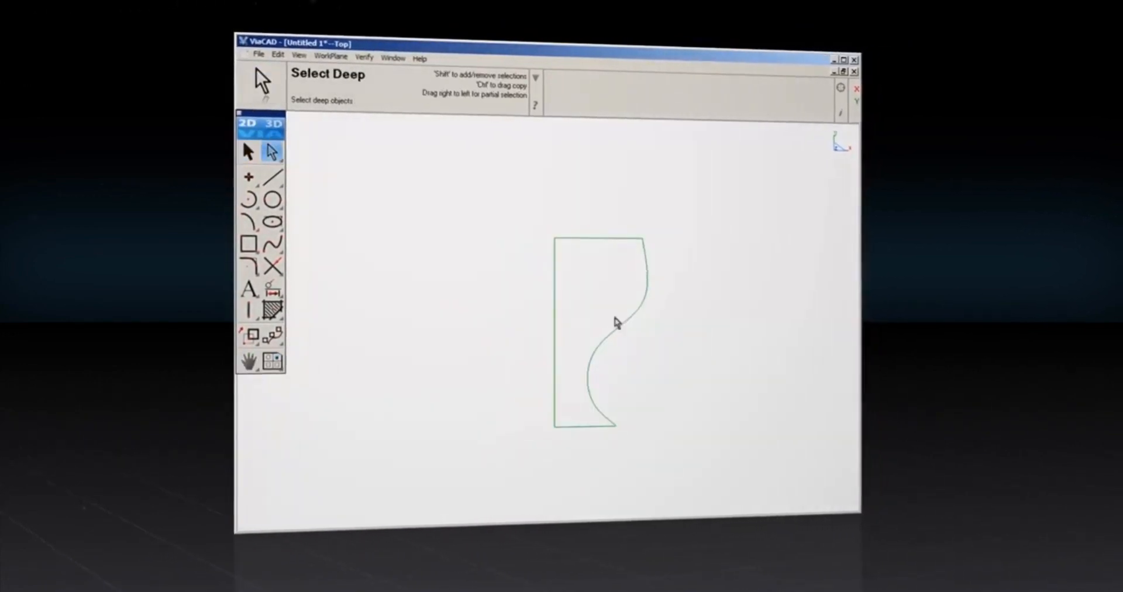
Place a point of the connected line profile with the 2D line tool
click(617, 323)
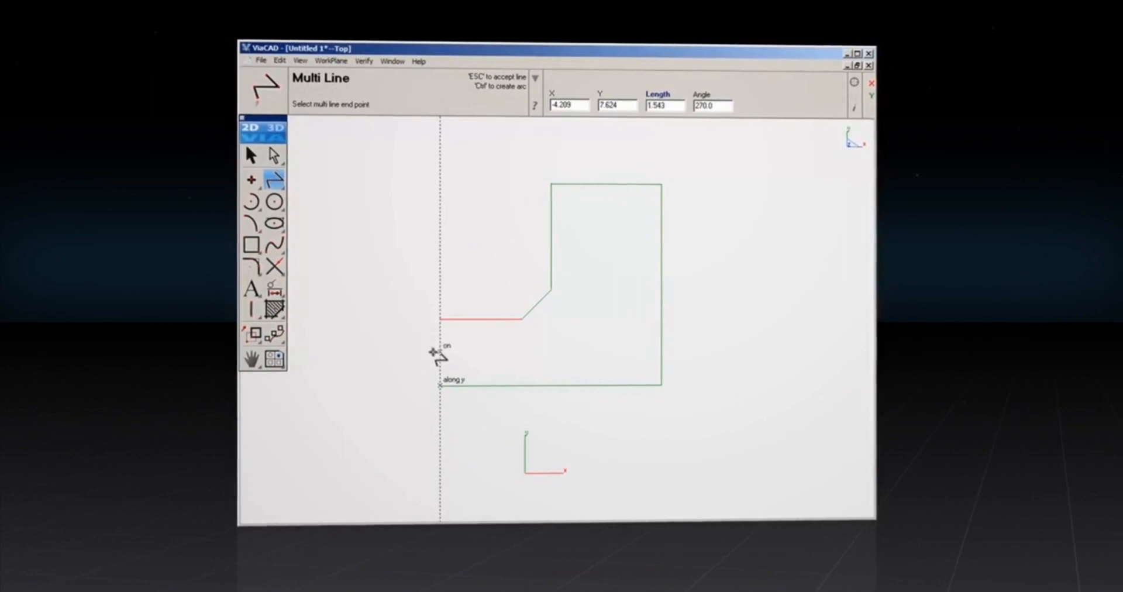
Click an end point of the stepped multiline, snapping to aligned geometry
click(273, 200)
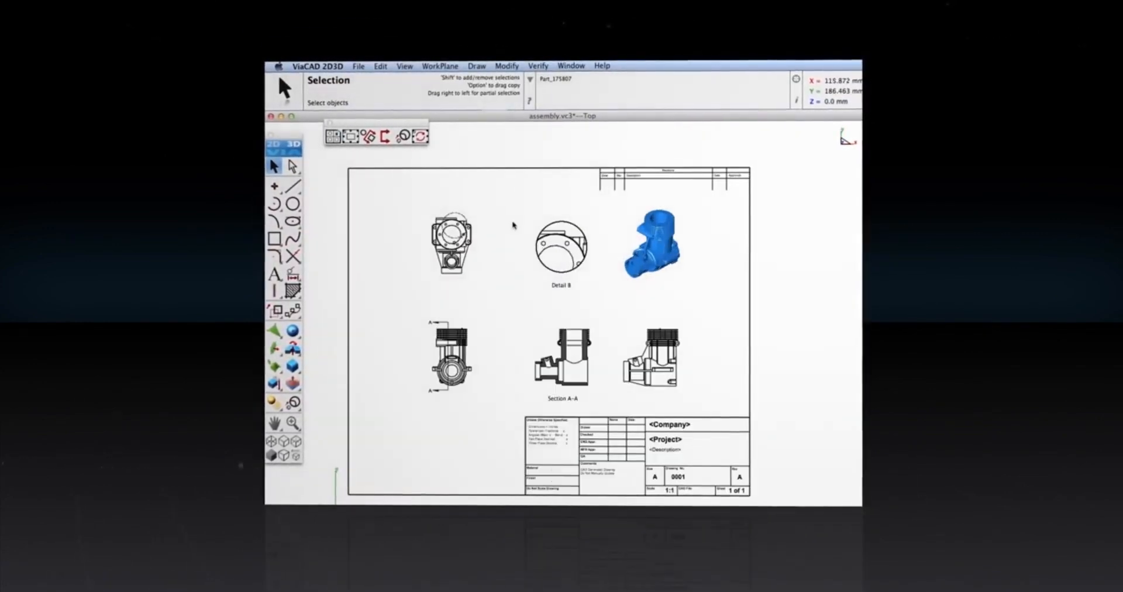
Browse File > Open to the Example Files > ViaCAD Files folder
click(356, 65)
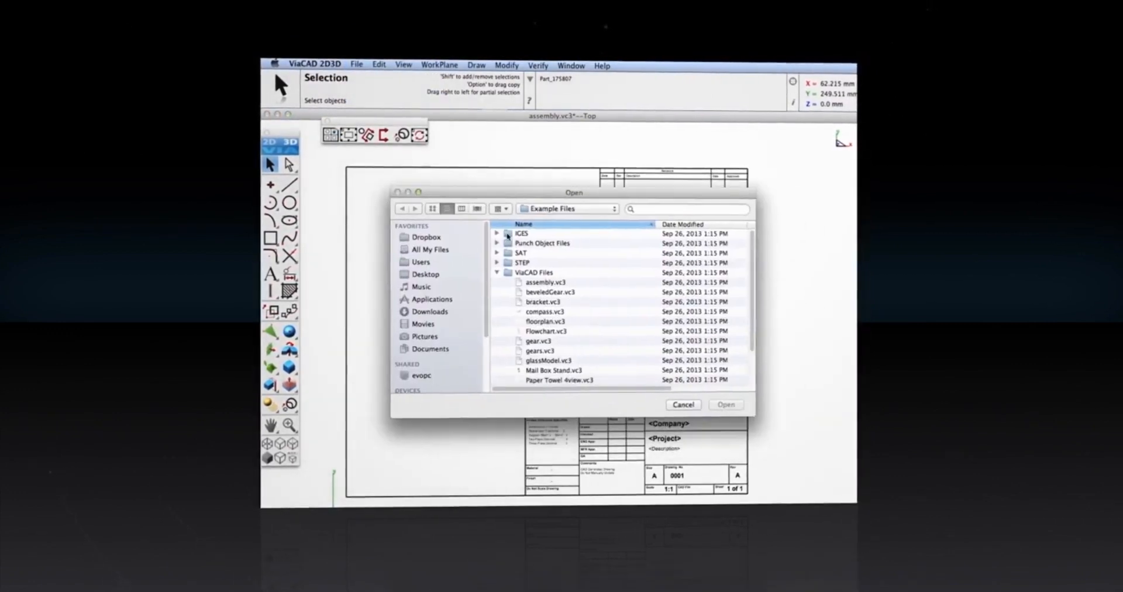
click(726, 404)
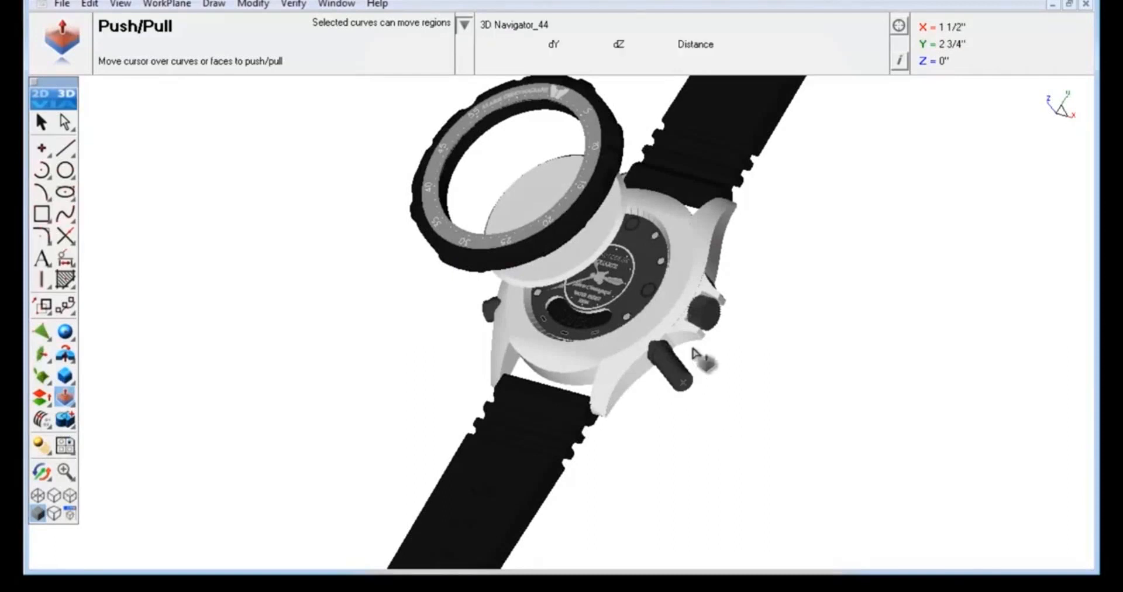